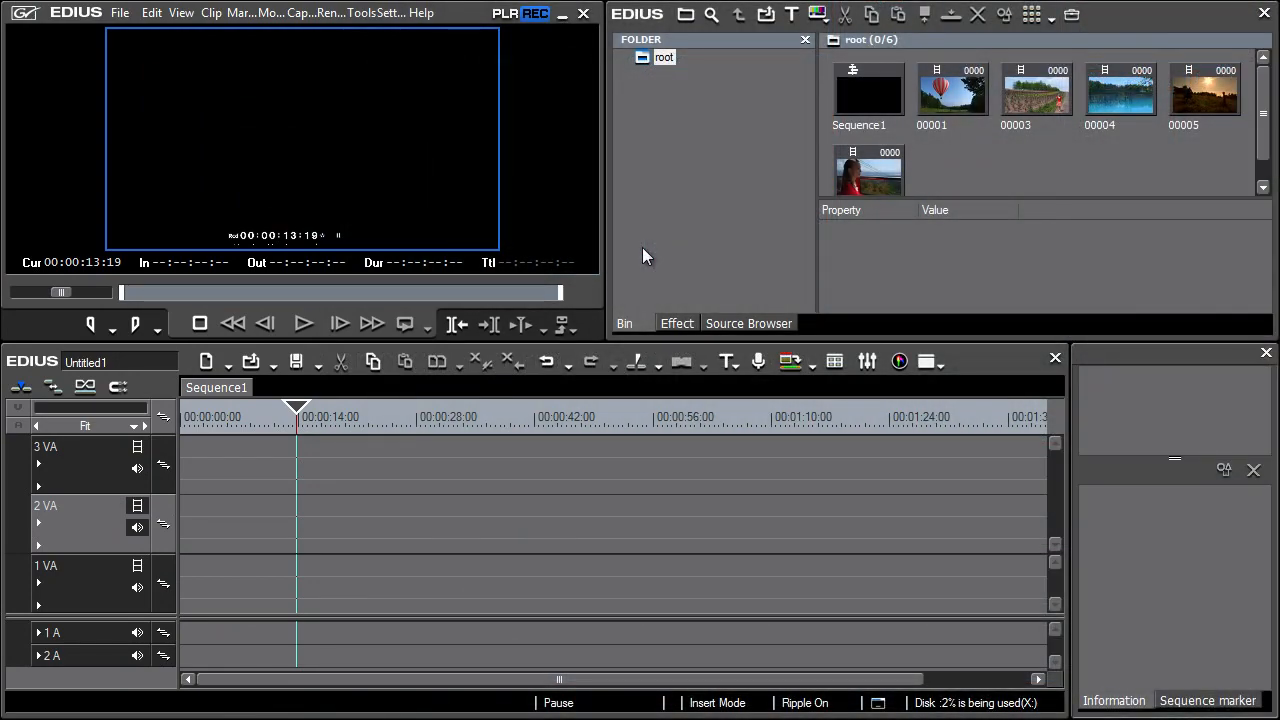
mouse_move(840, 195)
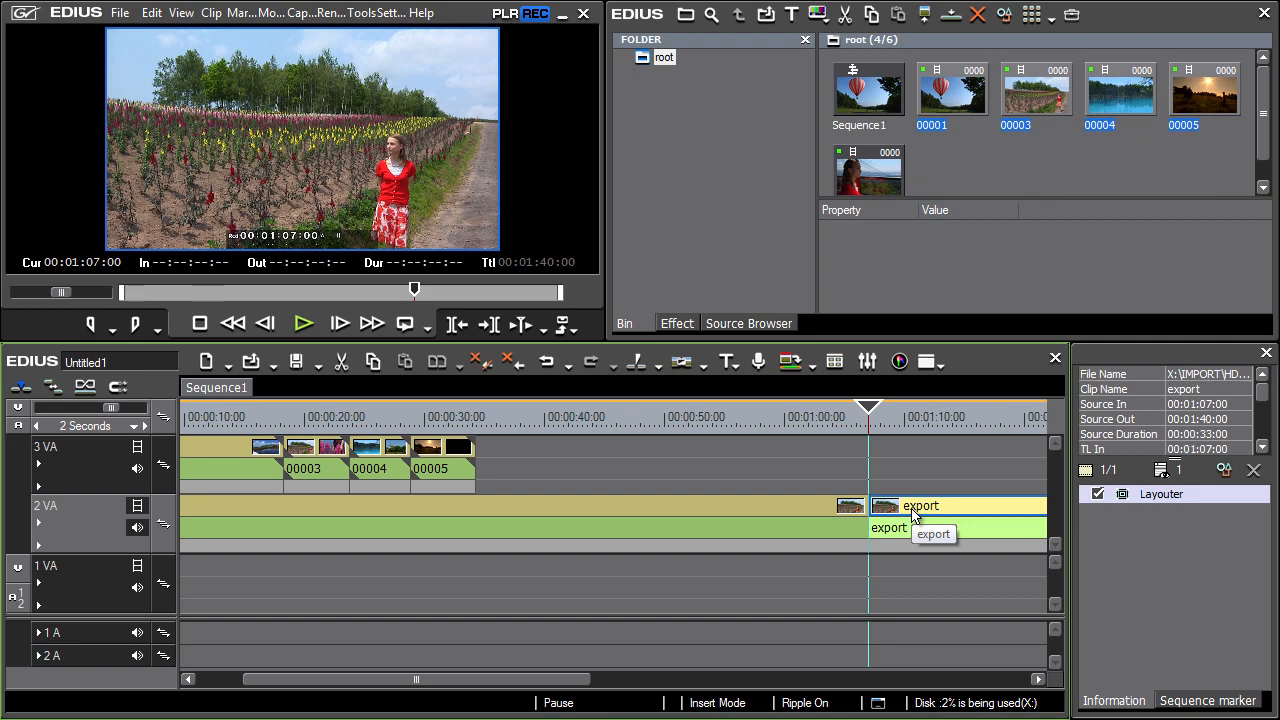
mouse_move(705, 527)
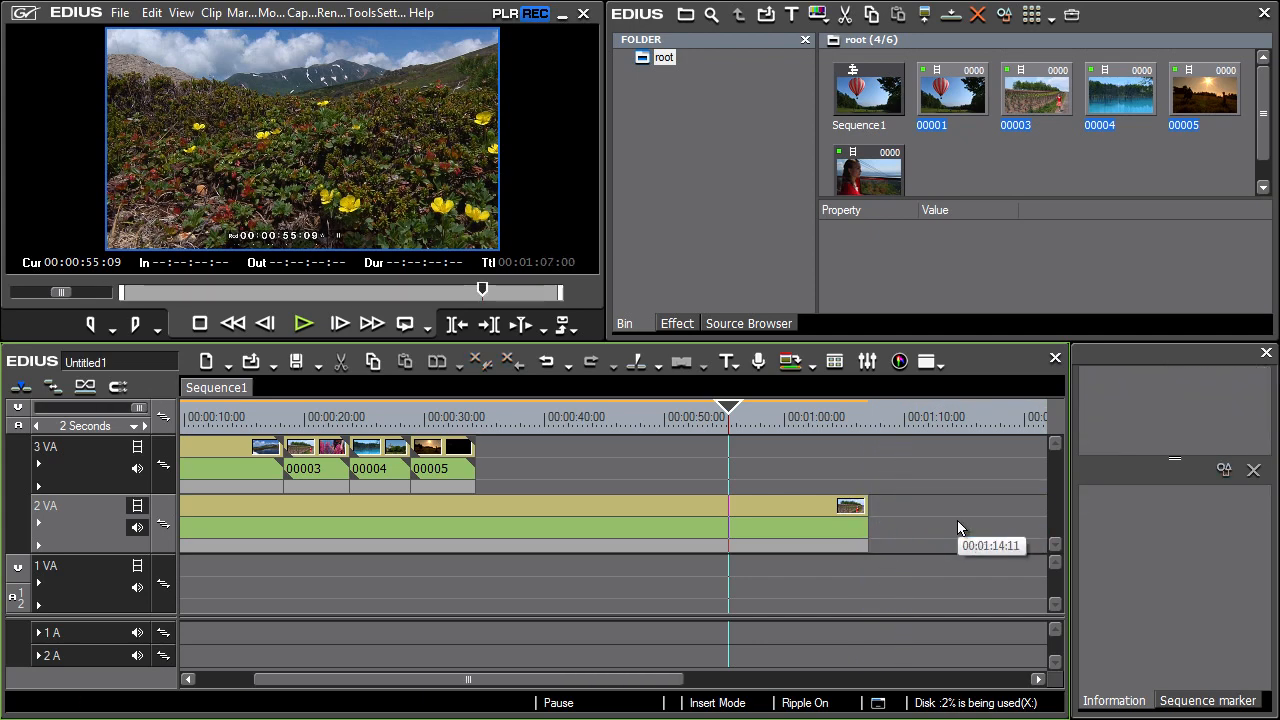
mouse_move(362, 708)
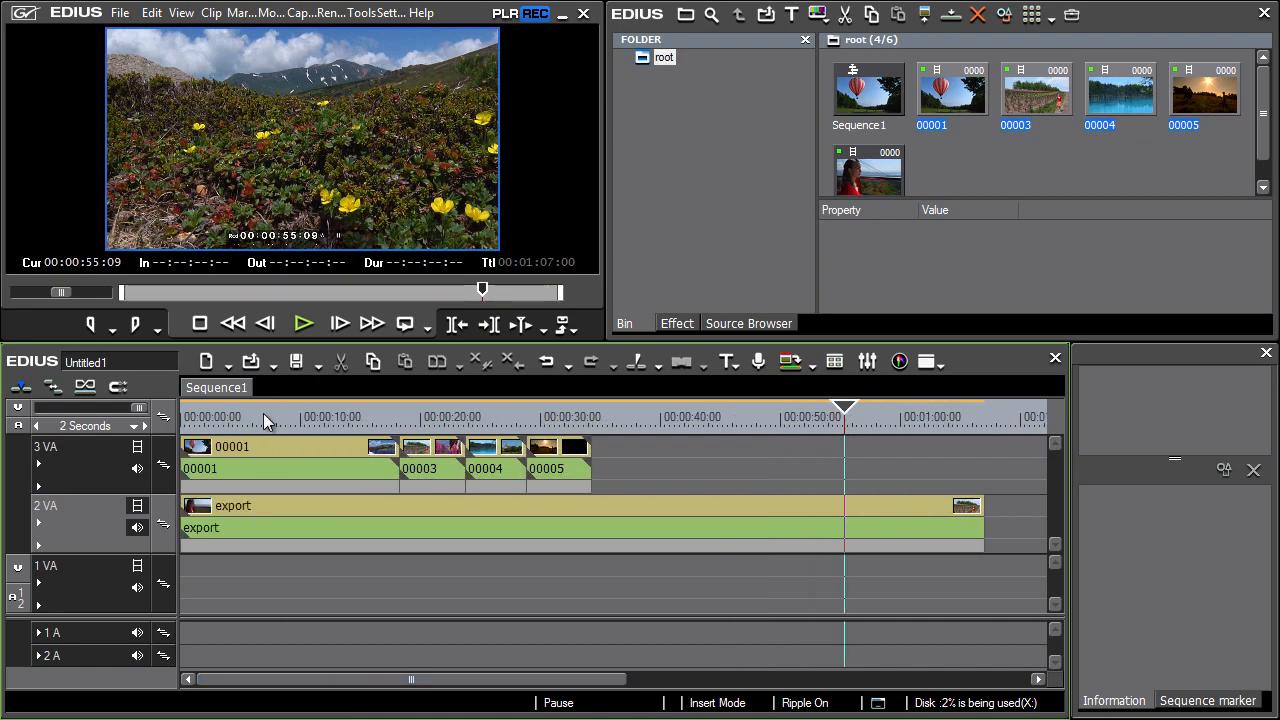
Step: Add cut points on all tracks at 00:00:06:23 with Shift+C
key(shift+c)
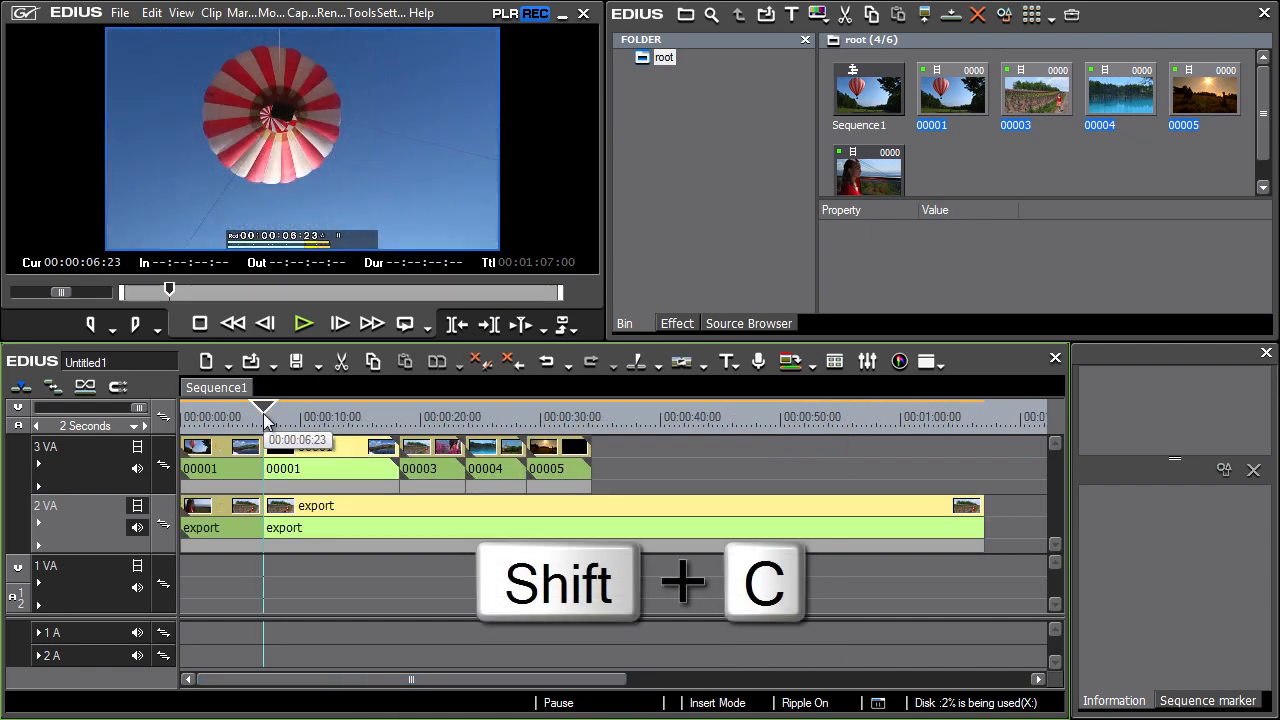
key(shift+c)
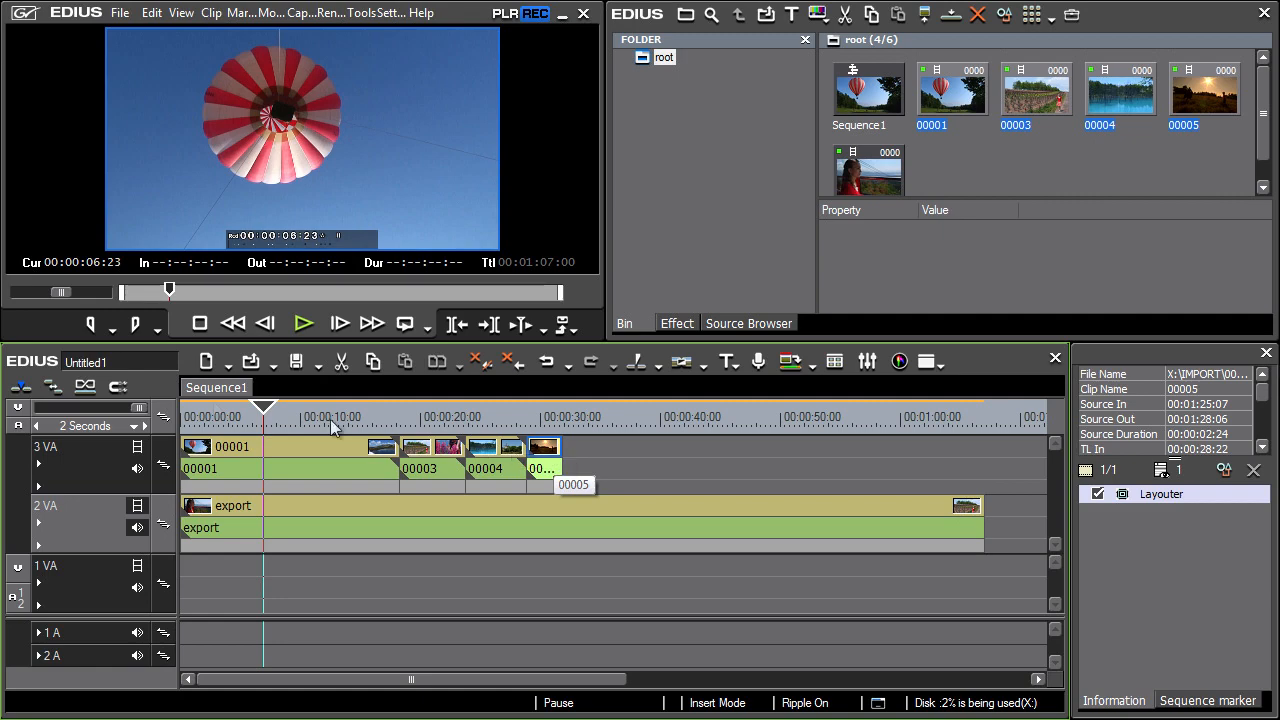
mouse_move(20, 387)
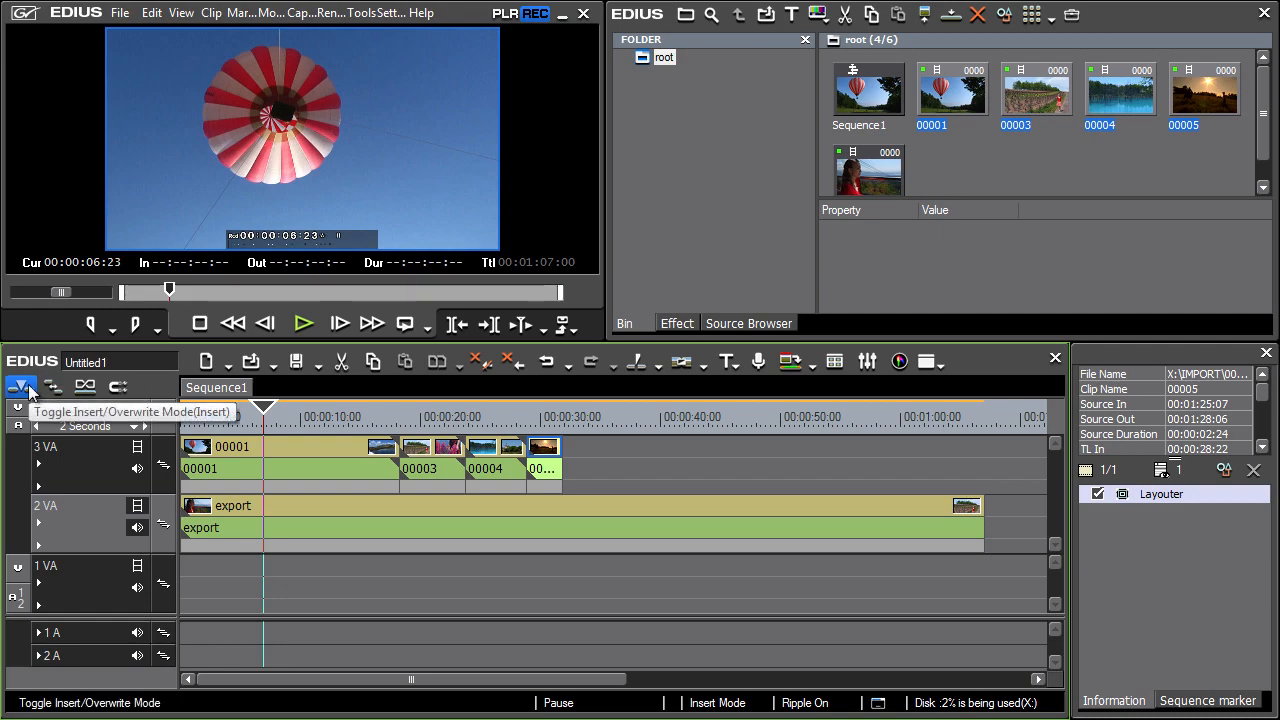
mouse_move(717, 703)
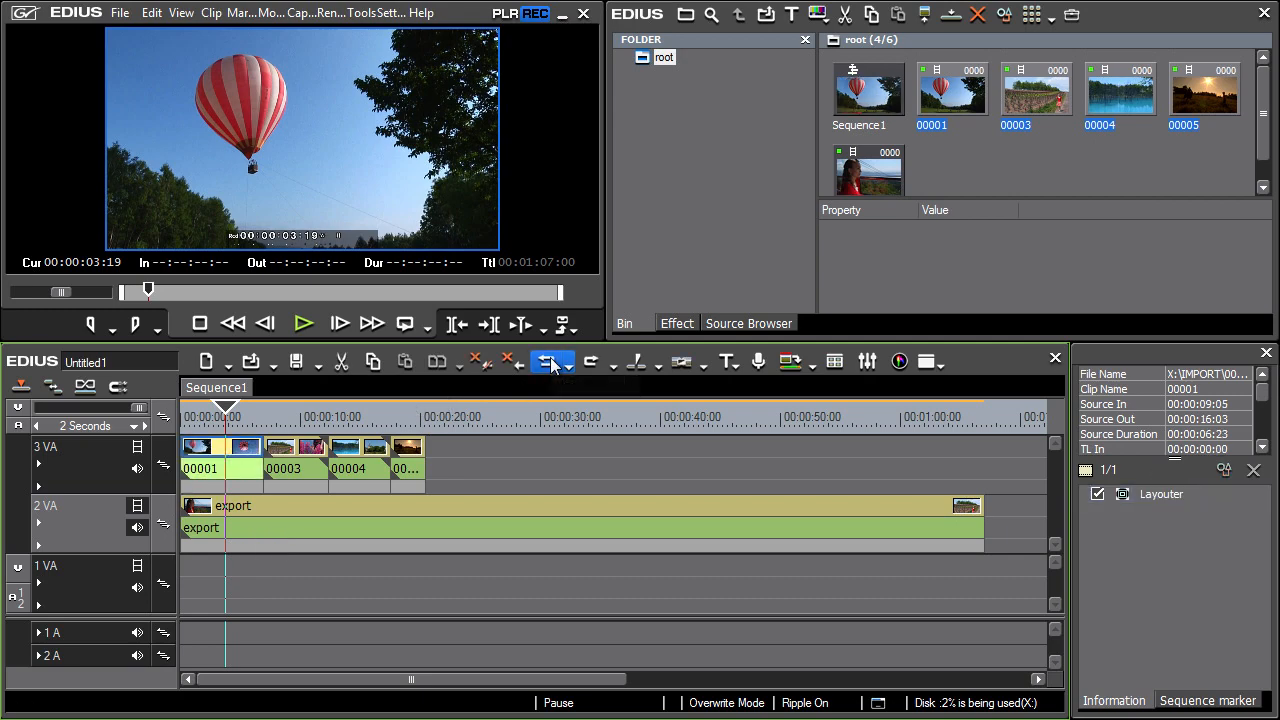
Step: Ripple-trim clip 00001's out point to 00:00:02:07, pulling 00003–00005 left
key(Alt+n)
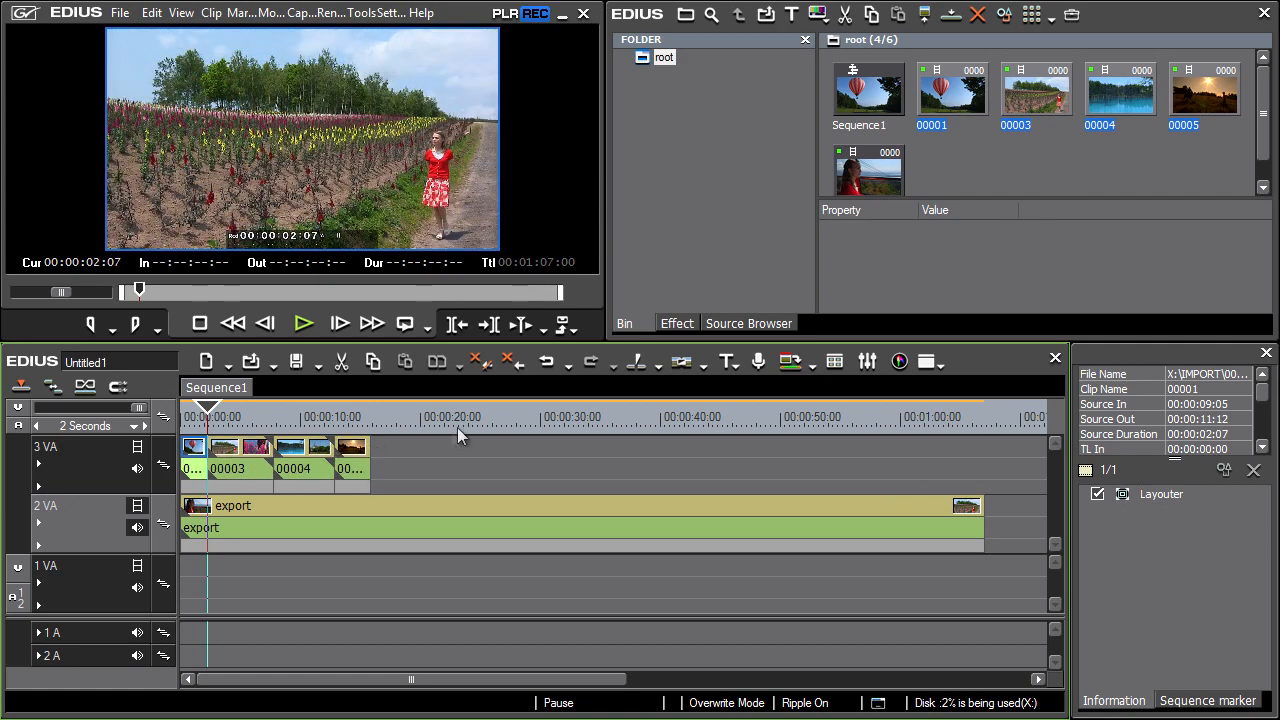
Step: Undo the out-point trim and trim clip 00001's in point to the playhead instead
click(545, 362)
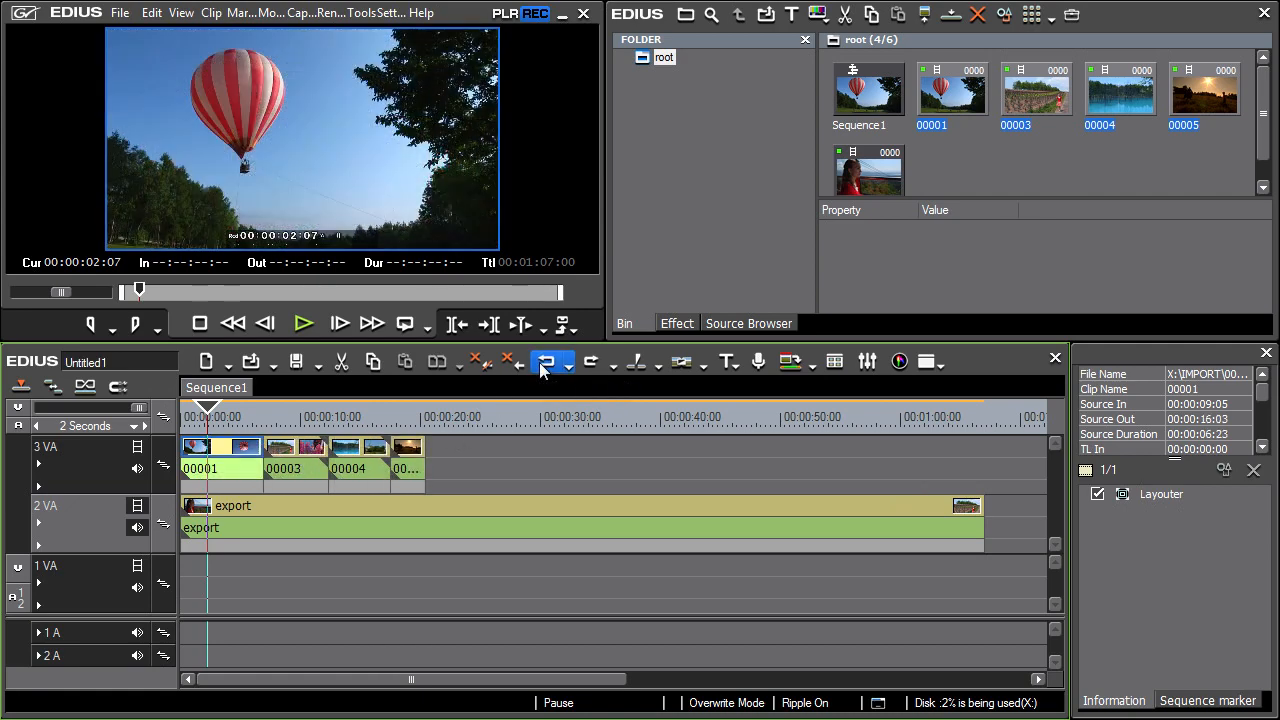
key(Ctrl+z)
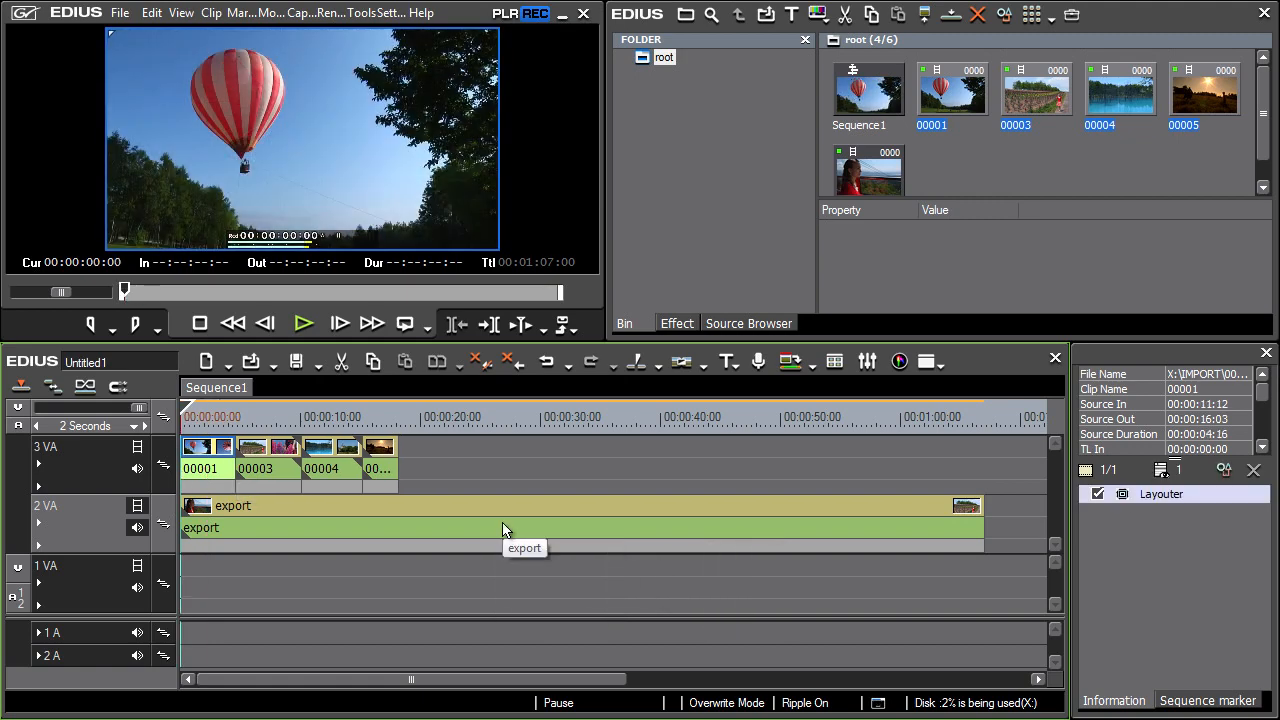
key(alt)
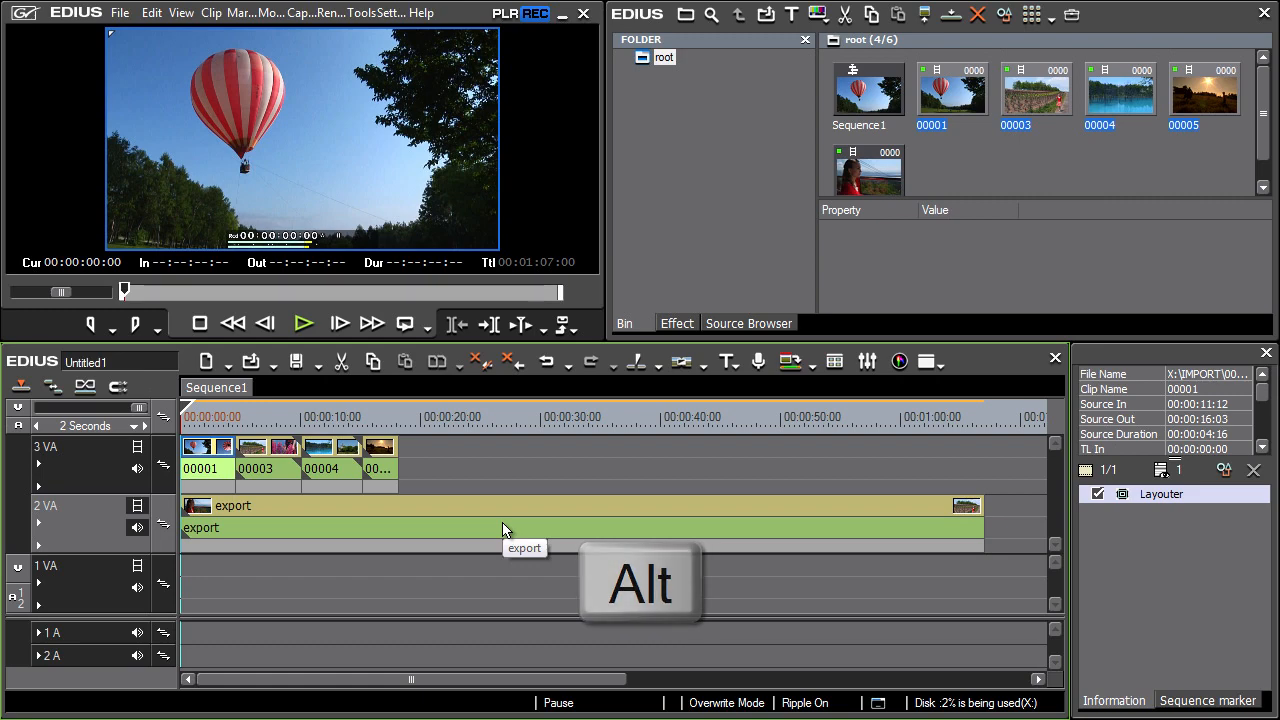